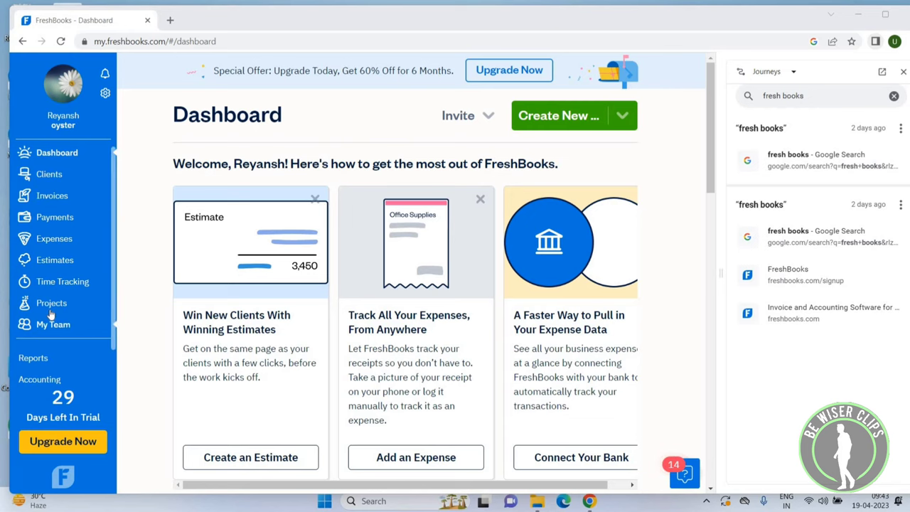
- Go from the dashboard to the account Settings page via the gear menu
{"action": "left_click", "coordinate": [105, 94]}
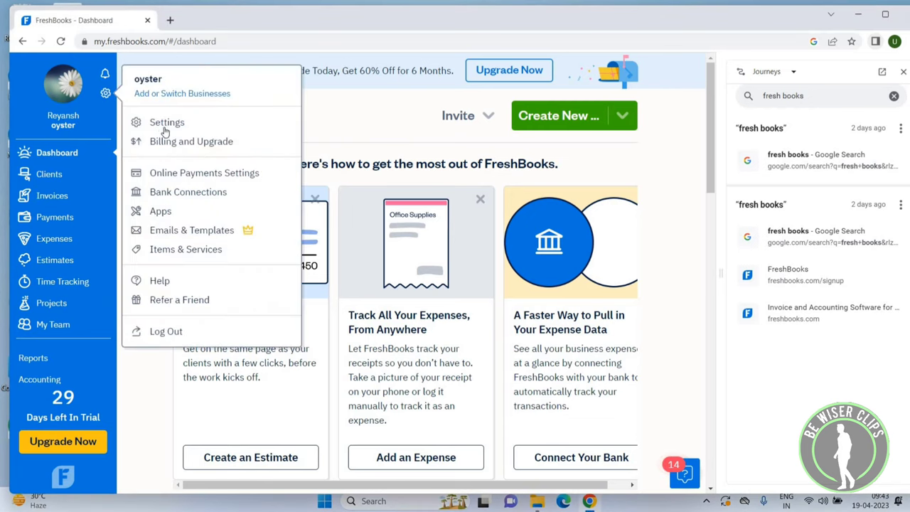
{"action": "left_click", "coordinate": [166, 123]}
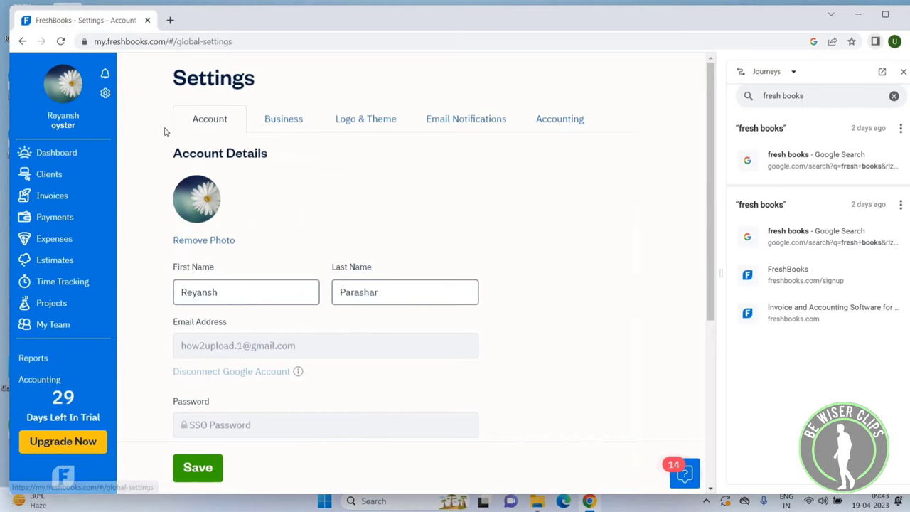
{"action": "mouse_move", "coordinate": [560, 119]}
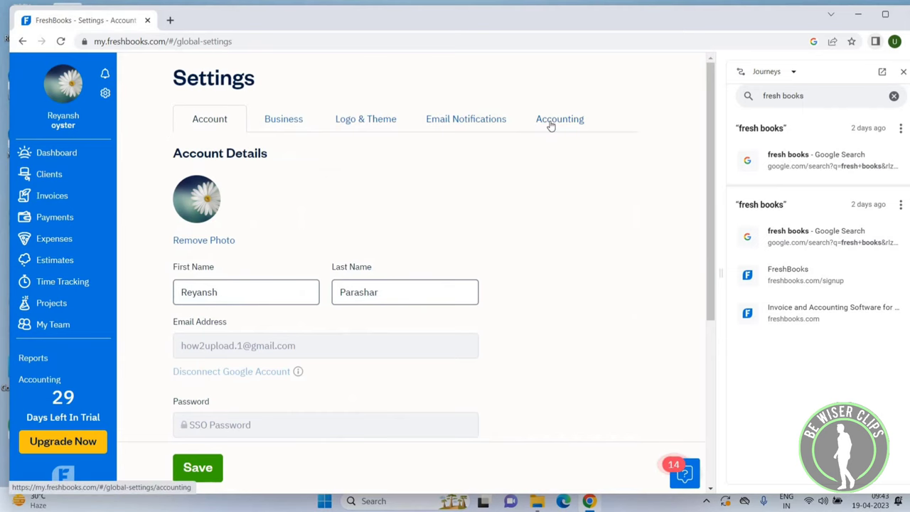
- Switch on Advanced Accounting under the Accounting settings and dismiss the confirmation notice
{"action": "left_click", "coordinate": [560, 120]}
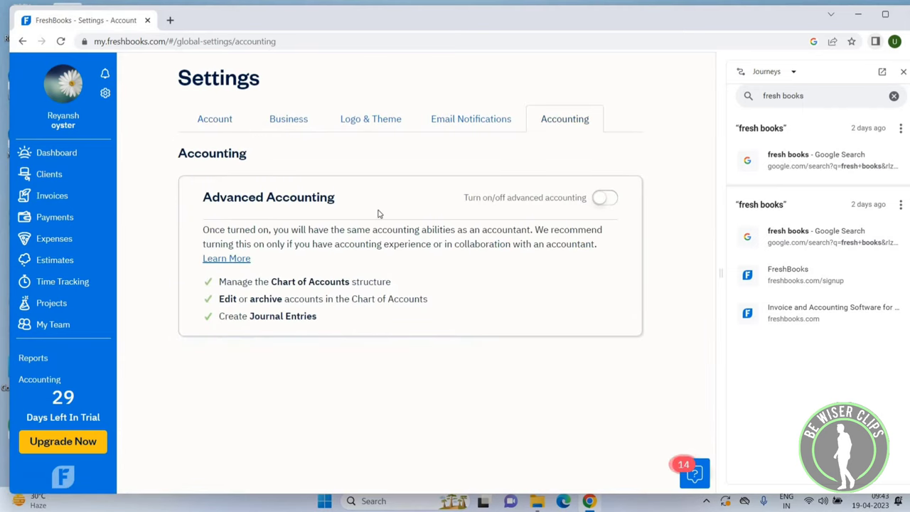
{"action": "mouse_move", "coordinate": [527, 200]}
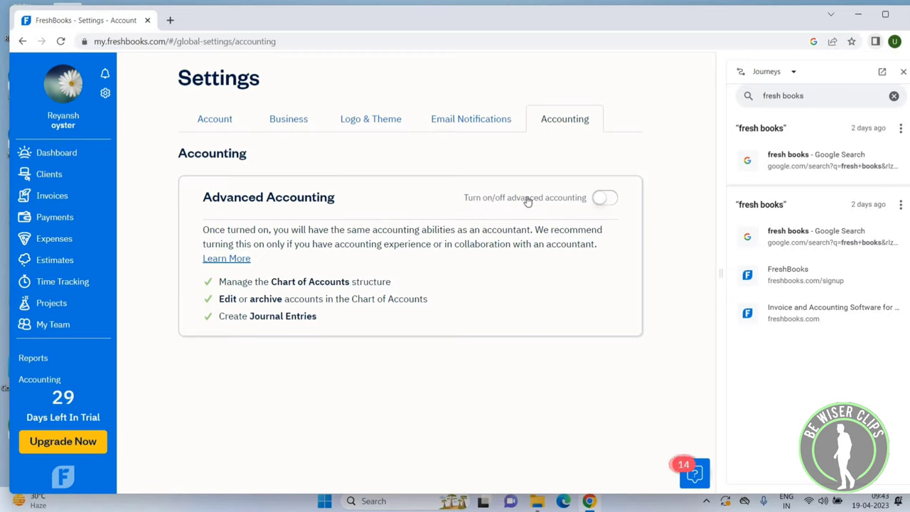
{"action": "mouse_move", "coordinate": [600, 206]}
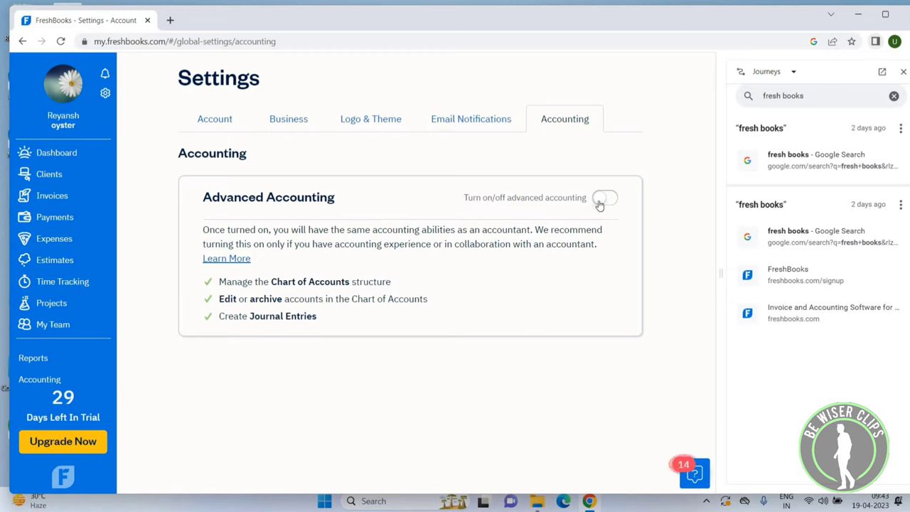
{"action": "left_click", "coordinate": [602, 197]}
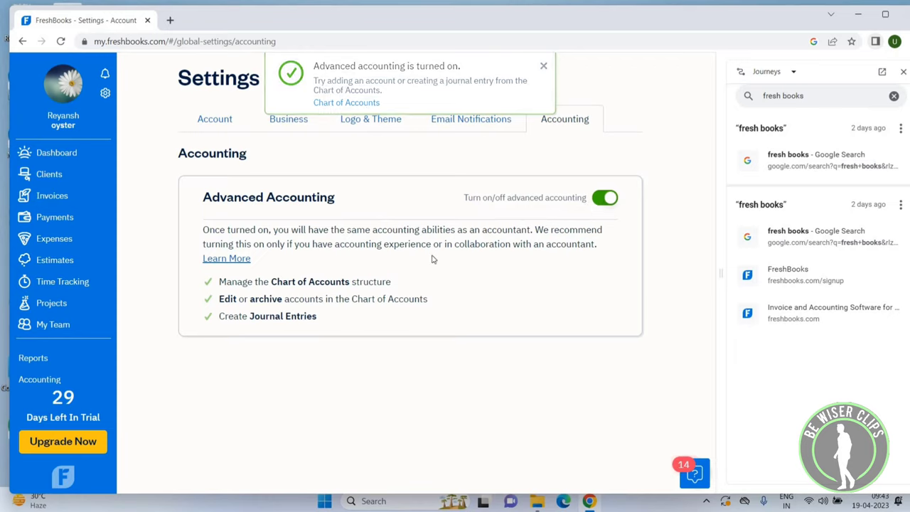
{"action": "left_click", "coordinate": [543, 65]}
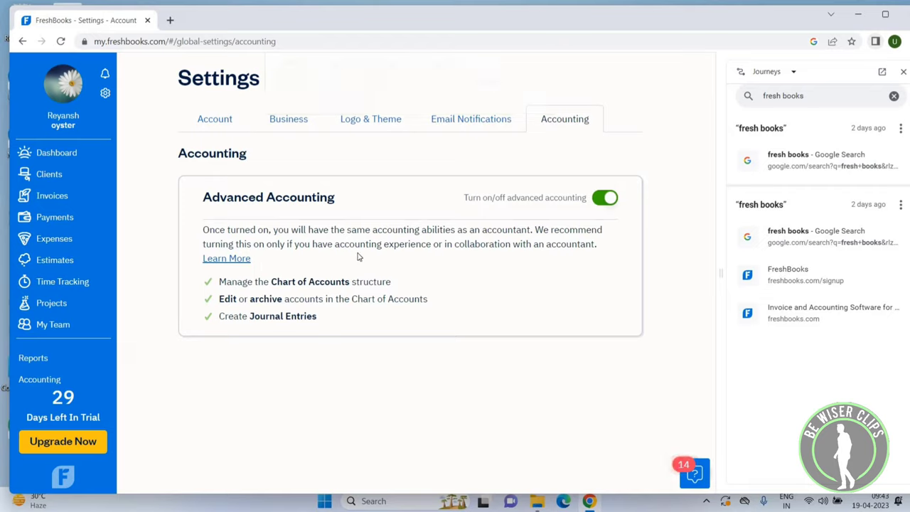
{"action": "mouse_move", "coordinate": [464, 245]}
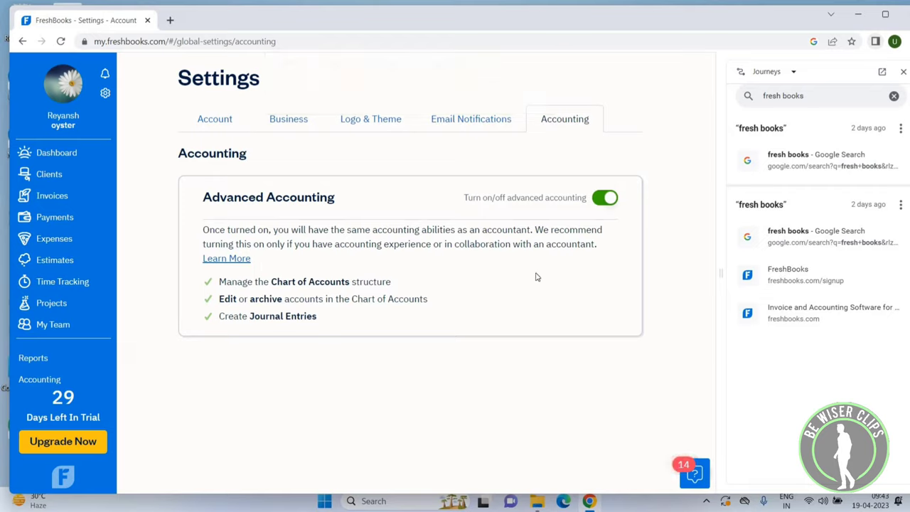
{"action": "mouse_move", "coordinate": [577, 263]}
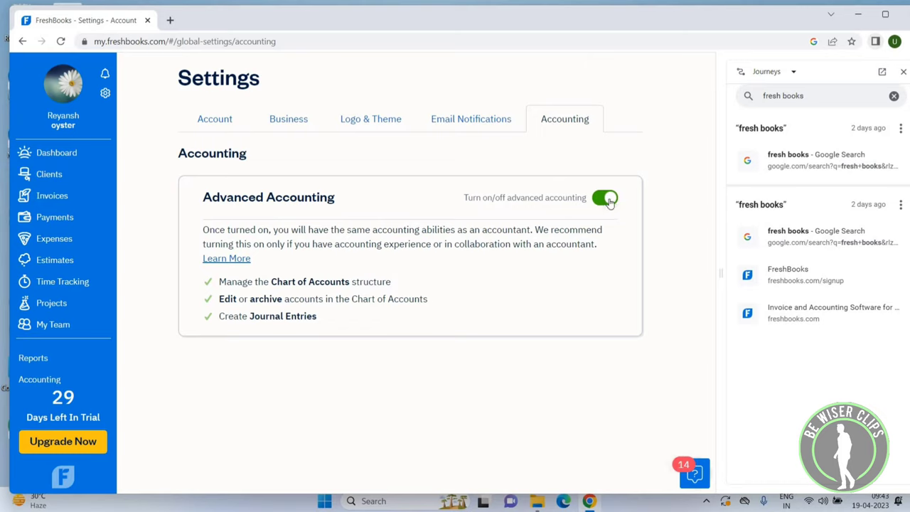
- Toggle Advanced Accounting back off, confirmed by the 'turned off' notice
{"action": "left_click", "coordinate": [604, 198]}
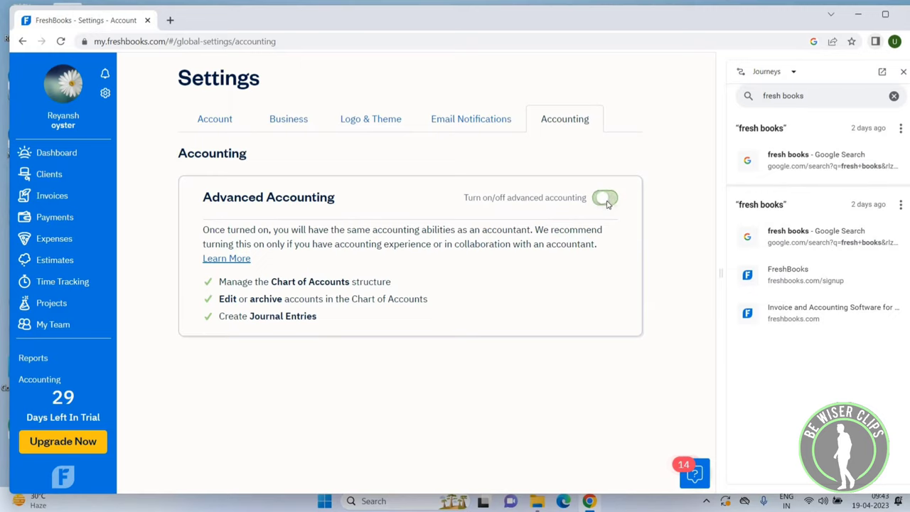
{"action": "left_click", "coordinate": [603, 197]}
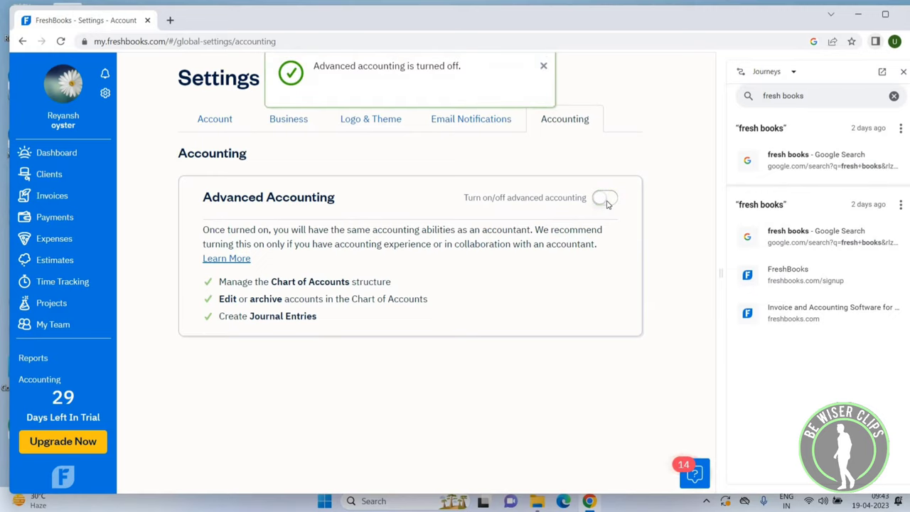